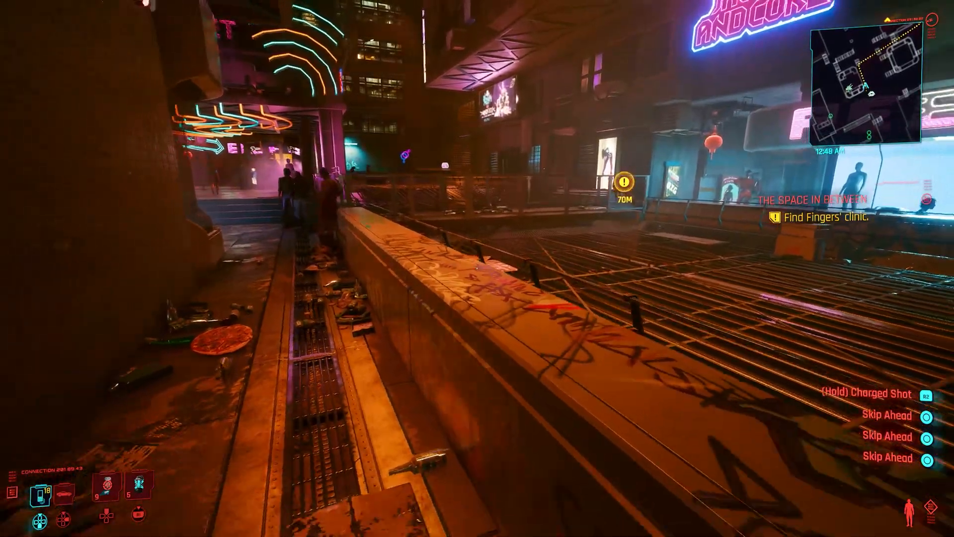
{"action": "mouse_move", "coordinate": [477, 269]}
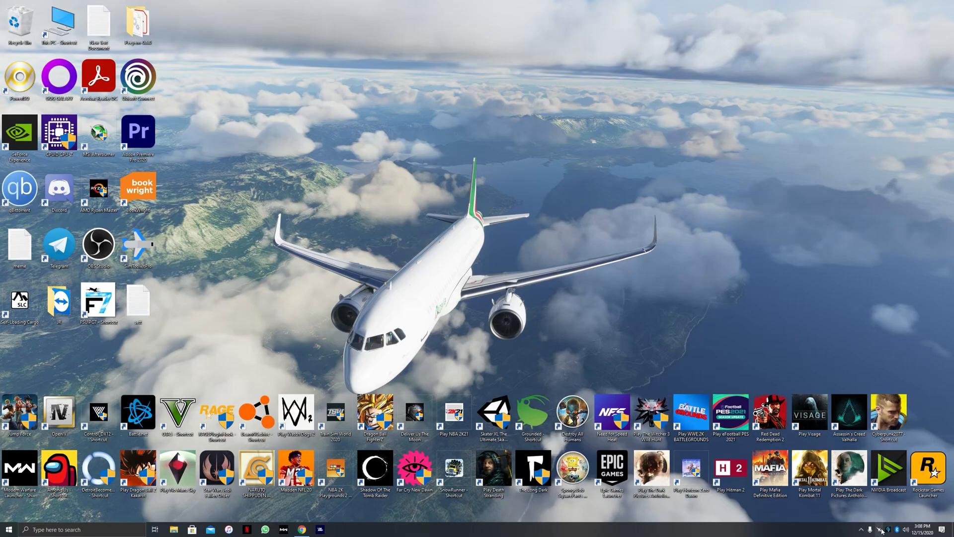
{"action": "mouse_move", "coordinate": [897, 426]}
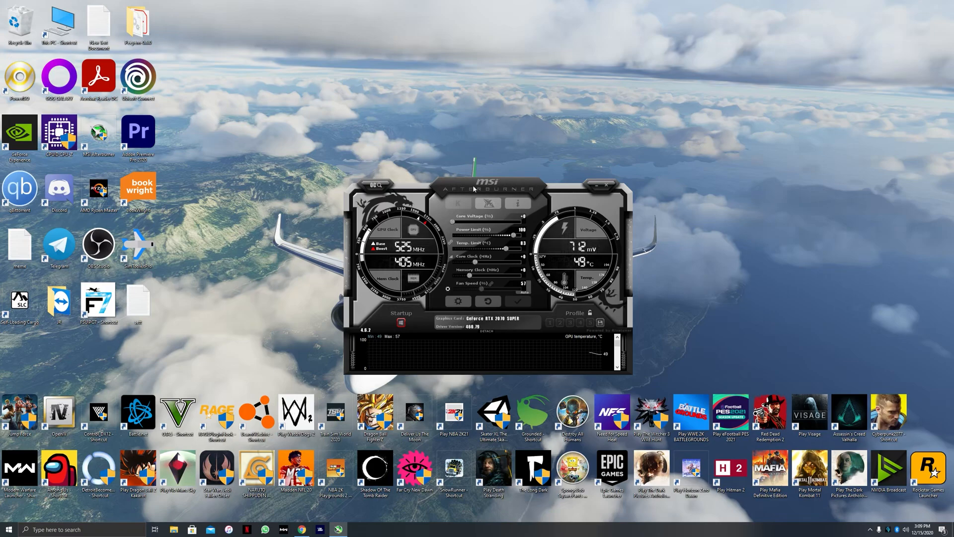
Move the MSI Afterburner window further left on the desktop to view its clock readings
{"action": "left_click_drag", "start_coordinate": [475, 188], "coordinate": [430, 152]}
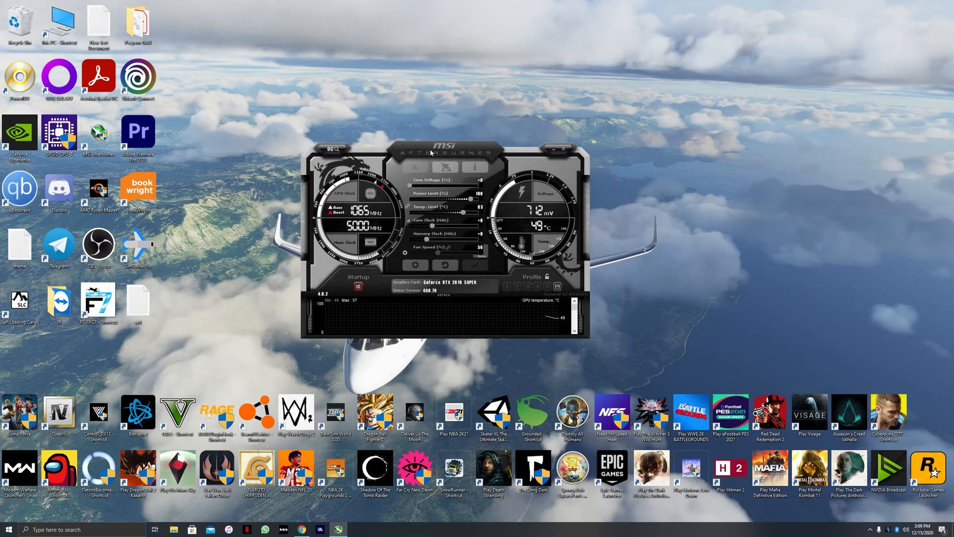